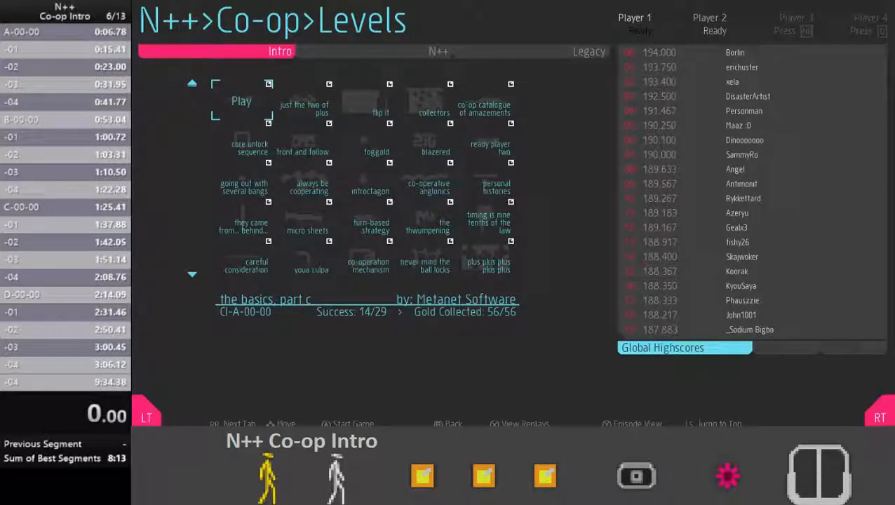
# Load the chosen co-op level from the Intro grid so it waits at its start prompt.
pyautogui.press('Right')
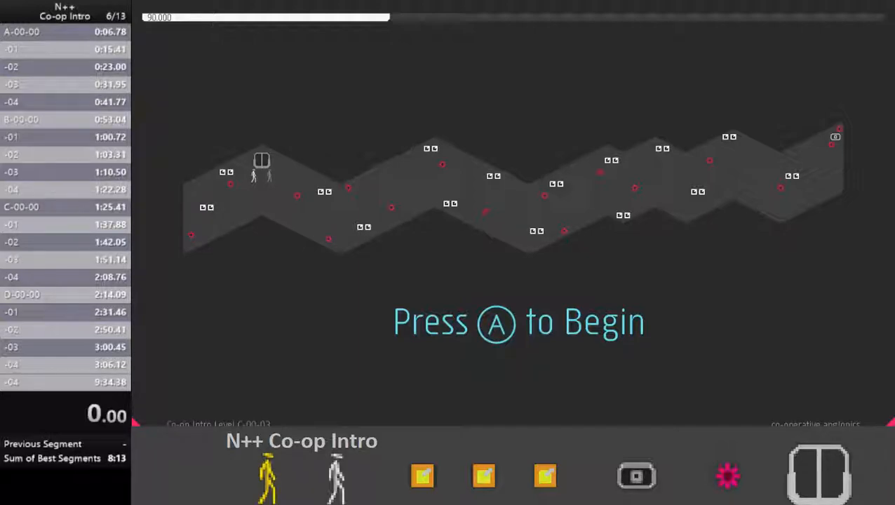
# Start the loaded level, retry once after dying, and fall back to the Intro grid.
pyautogui.press('a')
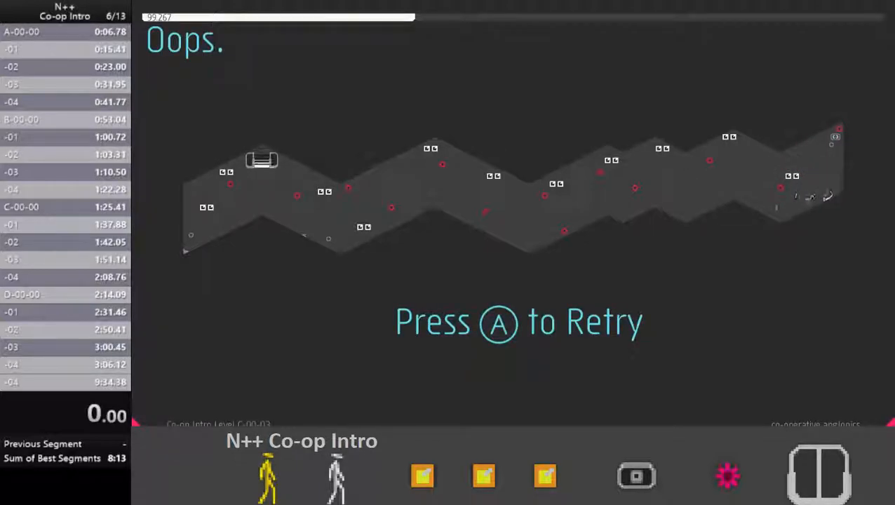
pyautogui.press('a')
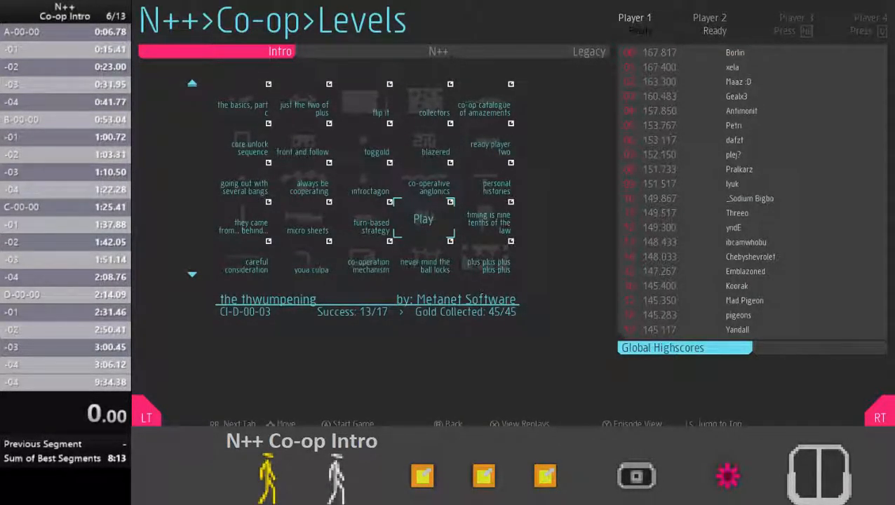
# Load a different Co-op Intro level from the grid to its start prompt.
pyautogui.click(423, 218)
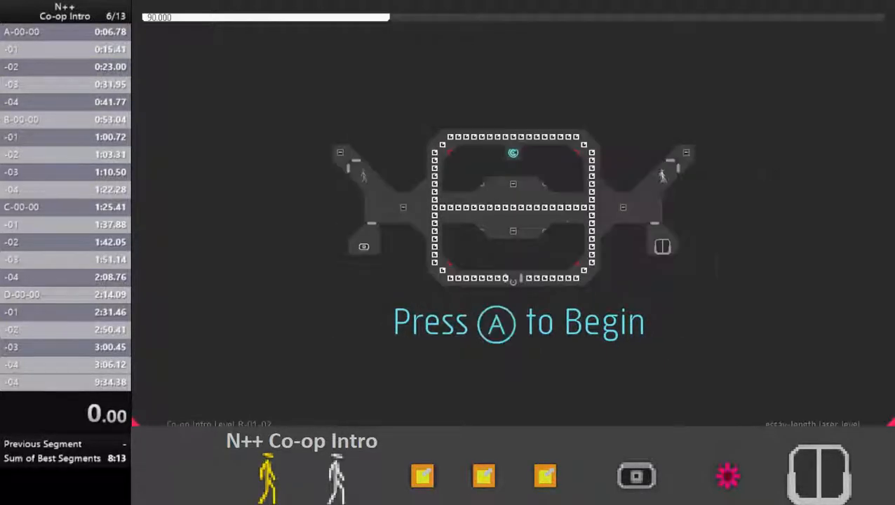
# Play the loaded level, then leave it so 'the basics, part c' (A-00-00) is loaded.
pyautogui.press('a')
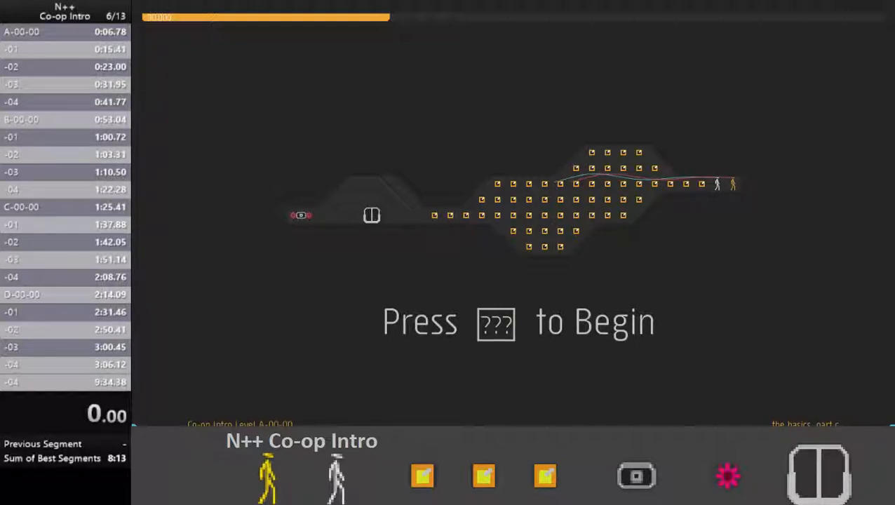
# Begin the run and clear the A-00 and B-00 rows up to C-00-00's start prompt.
pyautogui.press('space')
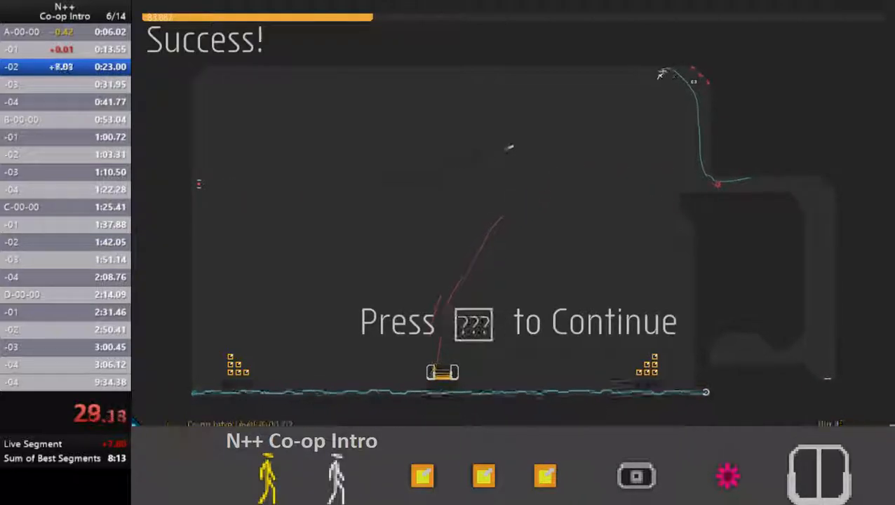
pyautogui.press('space')
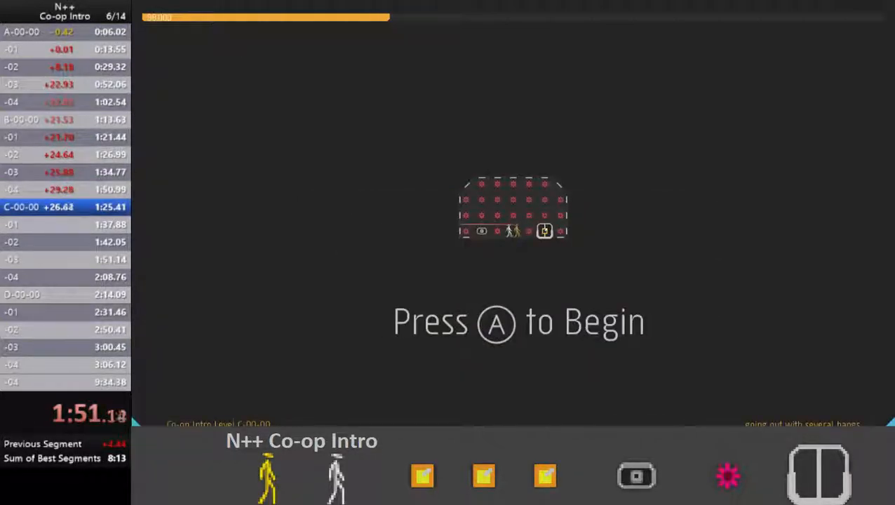
# Play through C-00-00 to D-00-01, arriving at D-00-02's start prompt.
pyautogui.press('a')
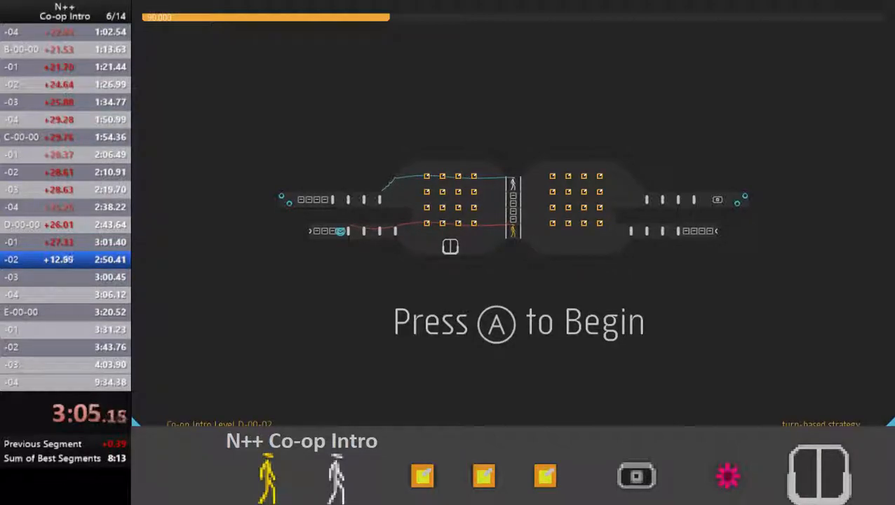
# Play D-00-02 through E-00-02, then die on E-00-03.
pyautogui.press('a')
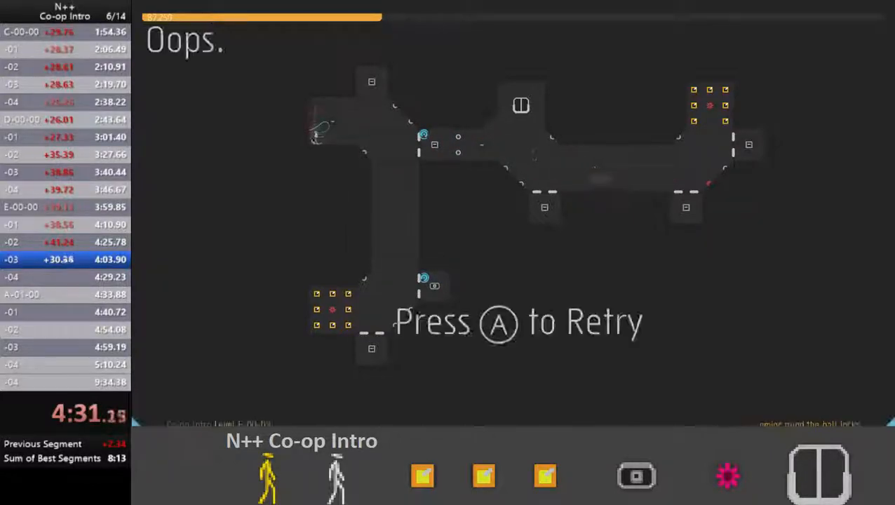
# Retry E-00-03 and play on through A-01-04's success screen.
pyautogui.press('a')
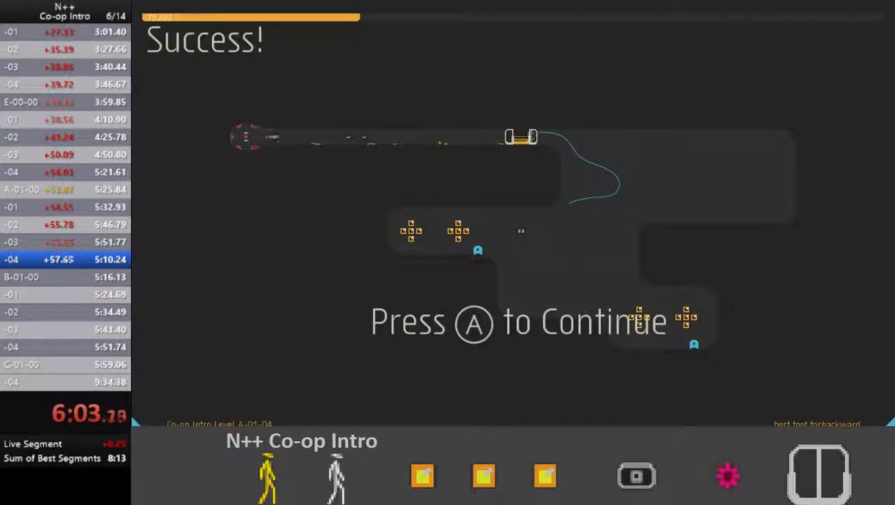
# Continue from A-01-04 and clear B-01-00 through B-01-04 to C-01-00's start prompt.
pyautogui.press('a')
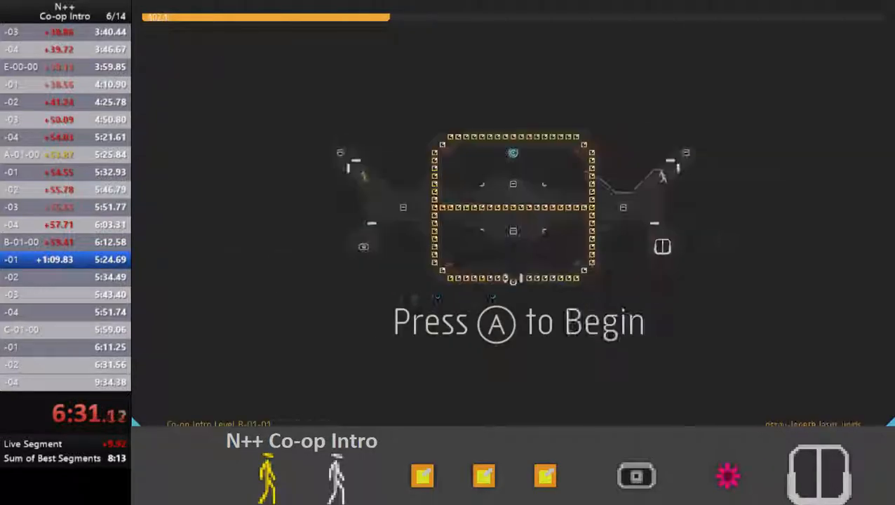
pyautogui.press('a')
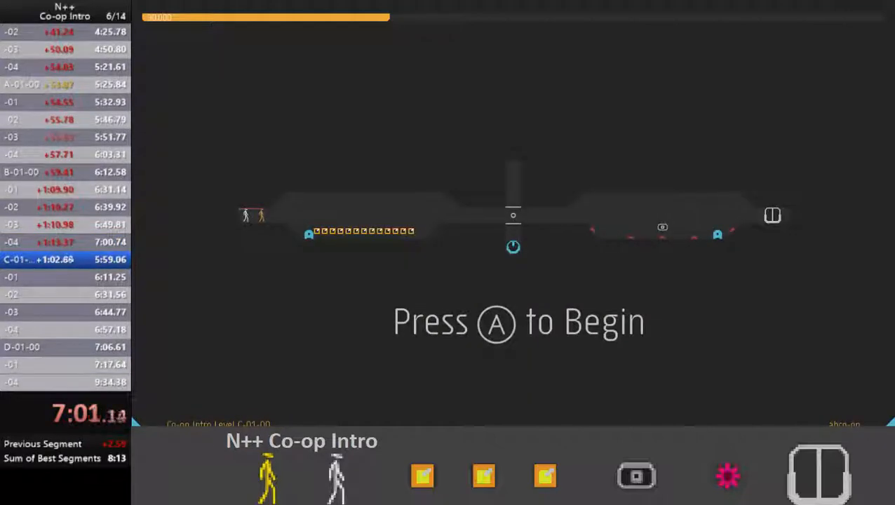
# Clear the C-01 row and D-01-00, retry after a death, and finish D-01-01 for its split.
pyautogui.press('a')
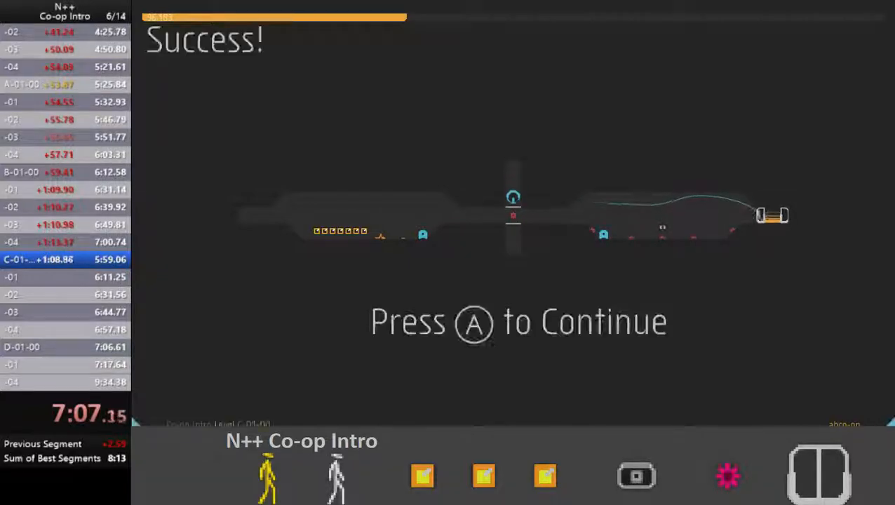
pyautogui.press('a')
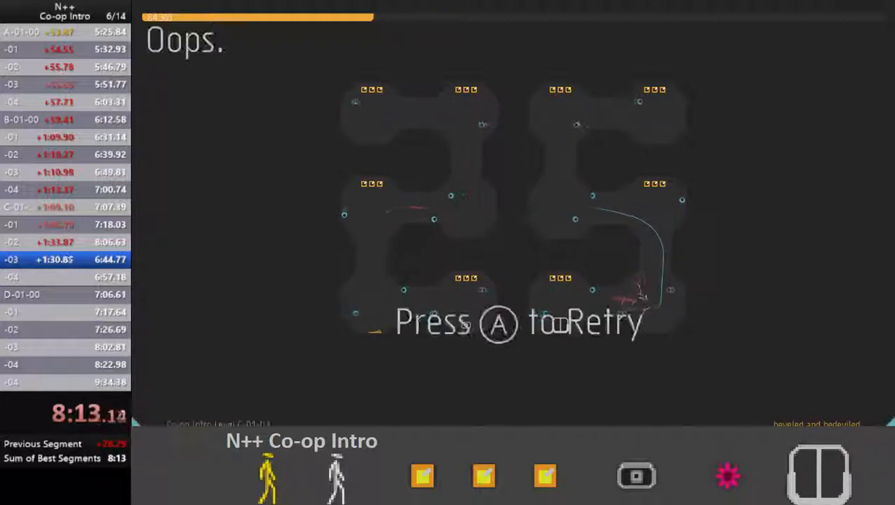
pyautogui.press('a')
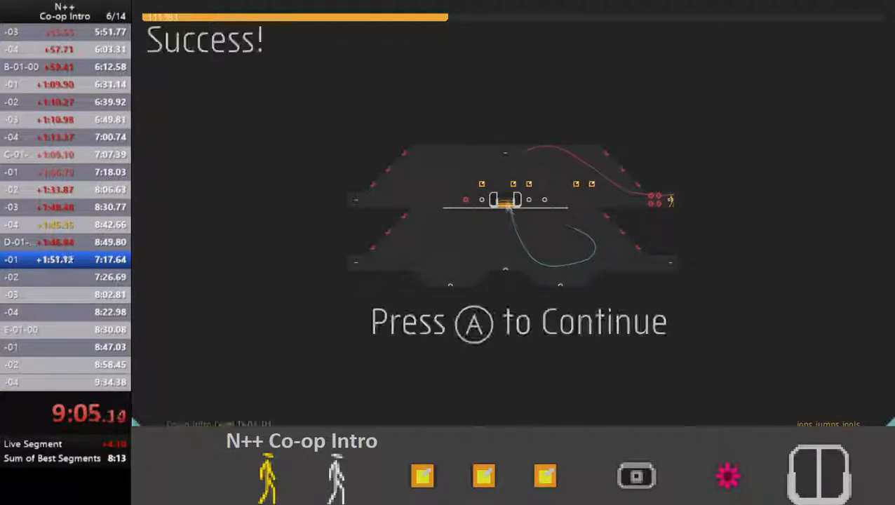
pyautogui.press('a')
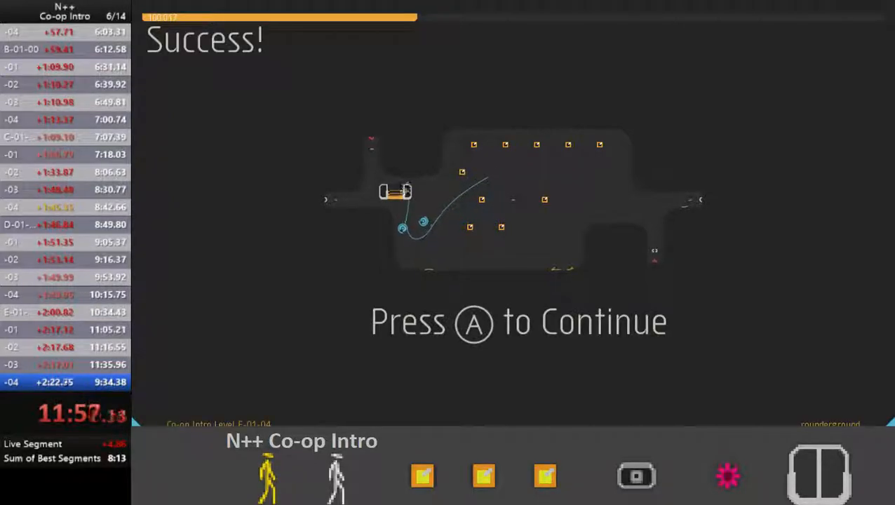
# Continue past the cleared level and finish the episode, reaching 7 of 14 splits.
pyautogui.press('a')
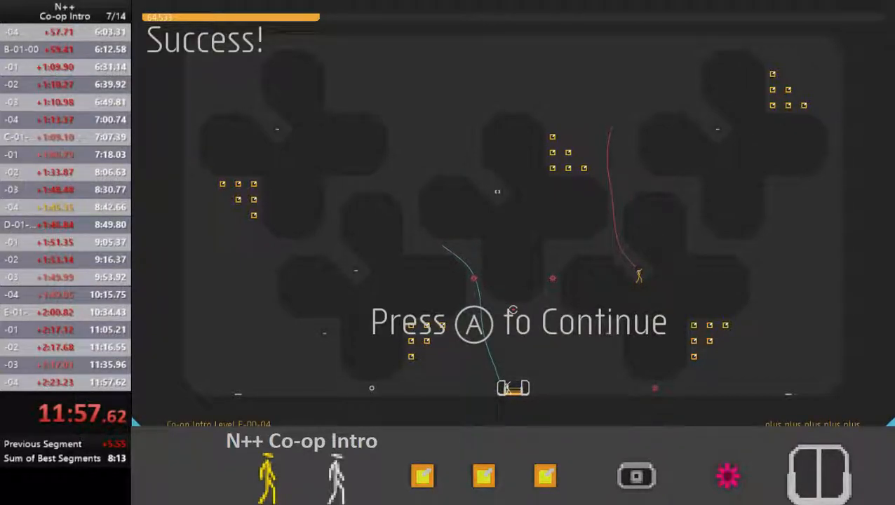
pyautogui.press('a')
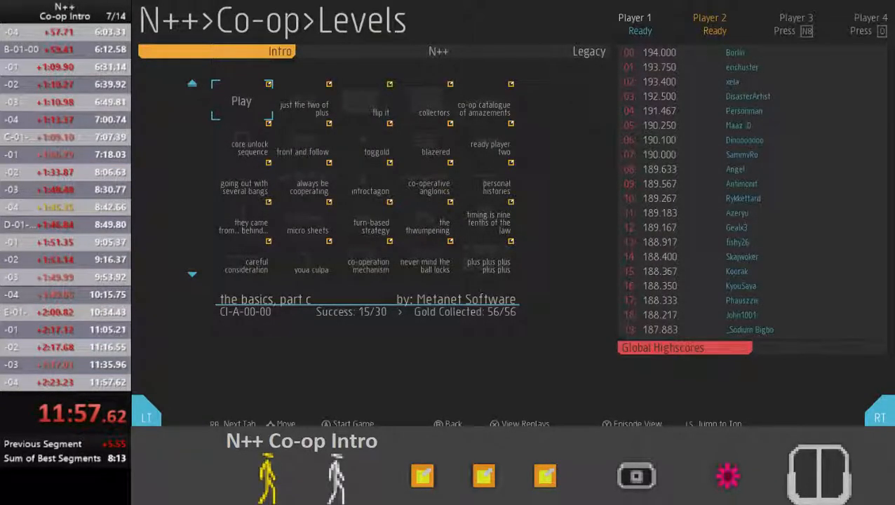
# Exit the Success screen back to the Co-op Levels menu on the Intro tab.
pyautogui.click(353, 424)
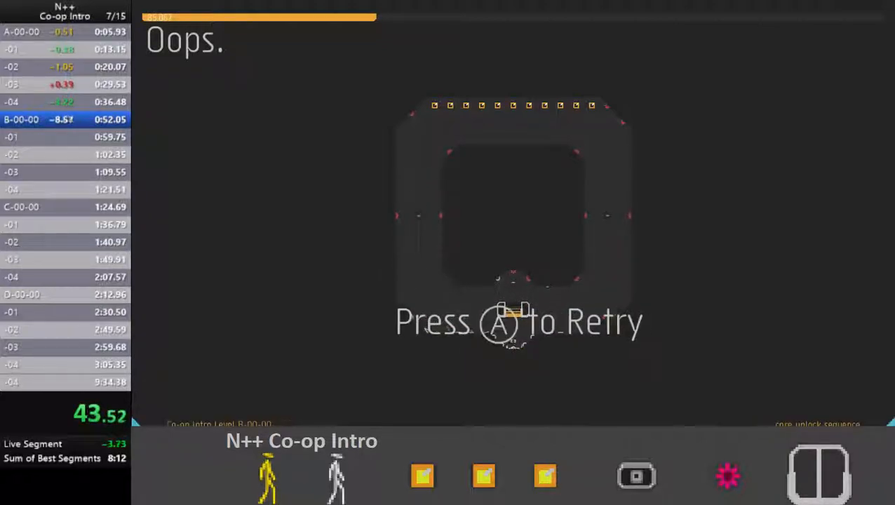
# Finish C-00-00 and begin level C-00-01 with the timer running.
pyautogui.press('a')
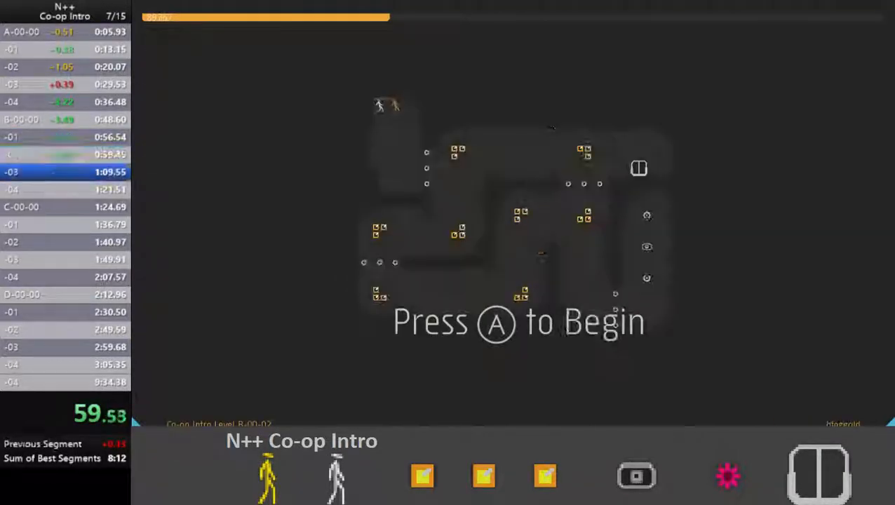
pyautogui.press('a')
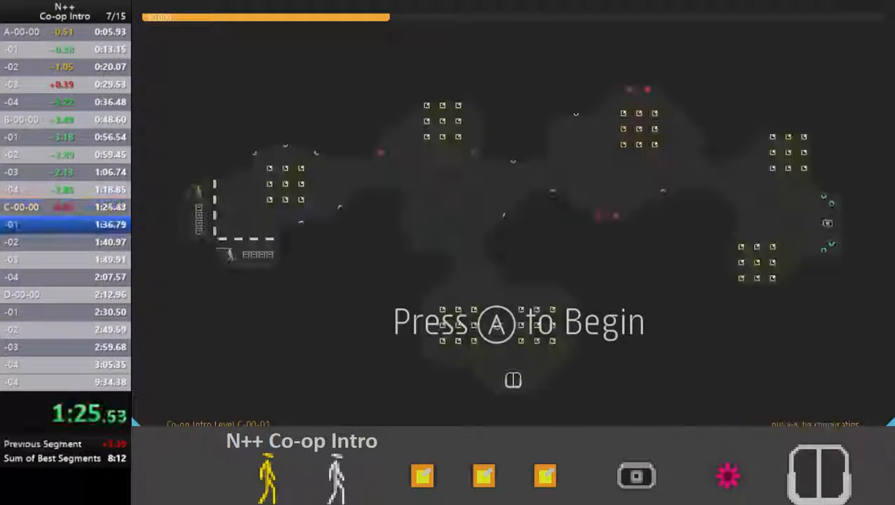
pyautogui.press('a')
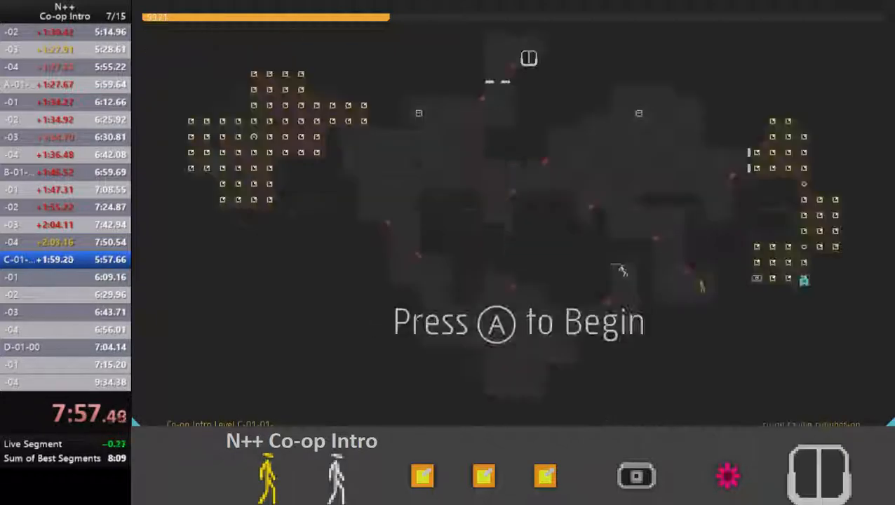
# Begin C-01-01 and play through the C-01 levels to C-01-04's Success screen.
pyautogui.press('a')
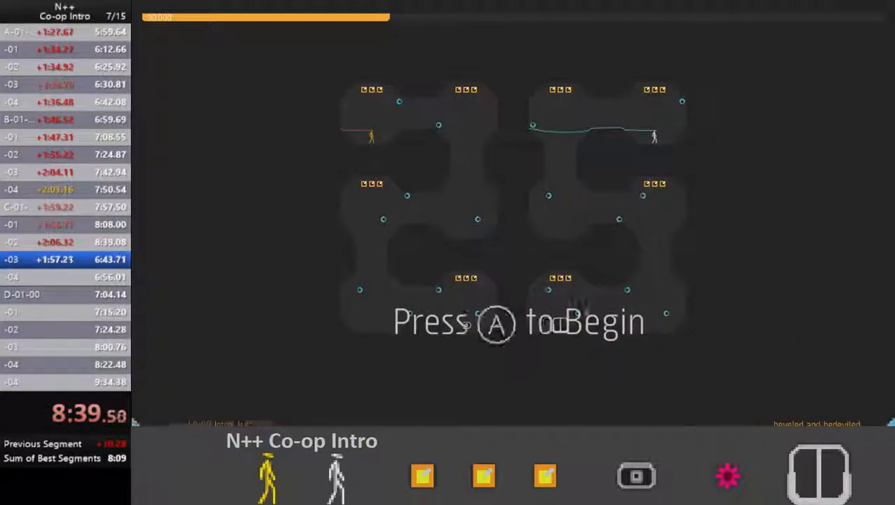
pyautogui.press('a')
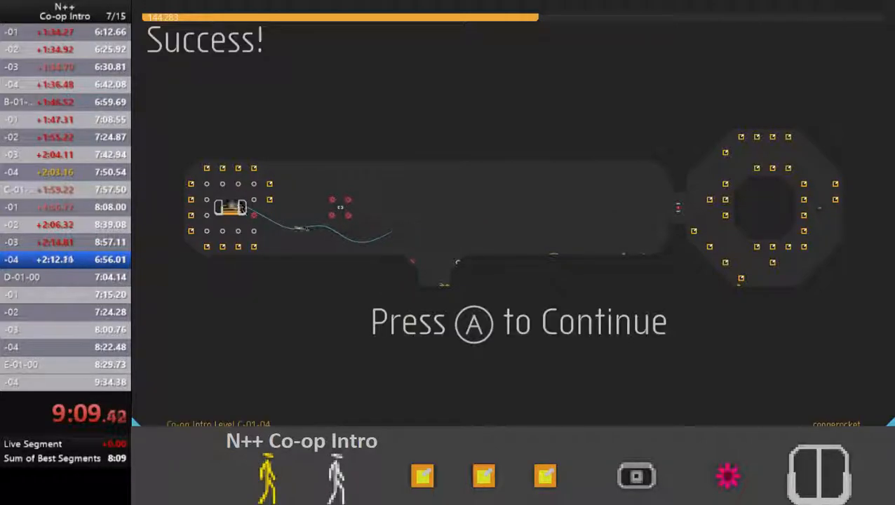
# Continue from C-01-04 into the D-01 row and clear D-01-00 through D-01-02.
pyautogui.press('a')
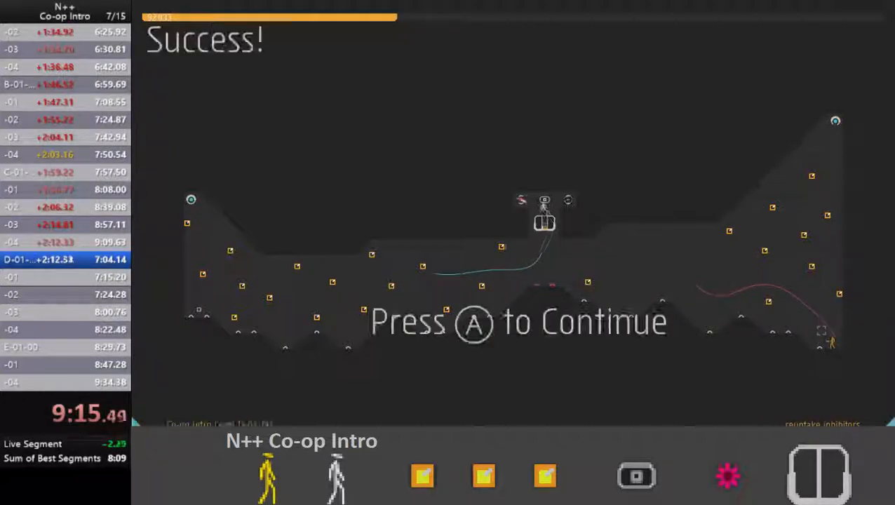
pyautogui.press('a')
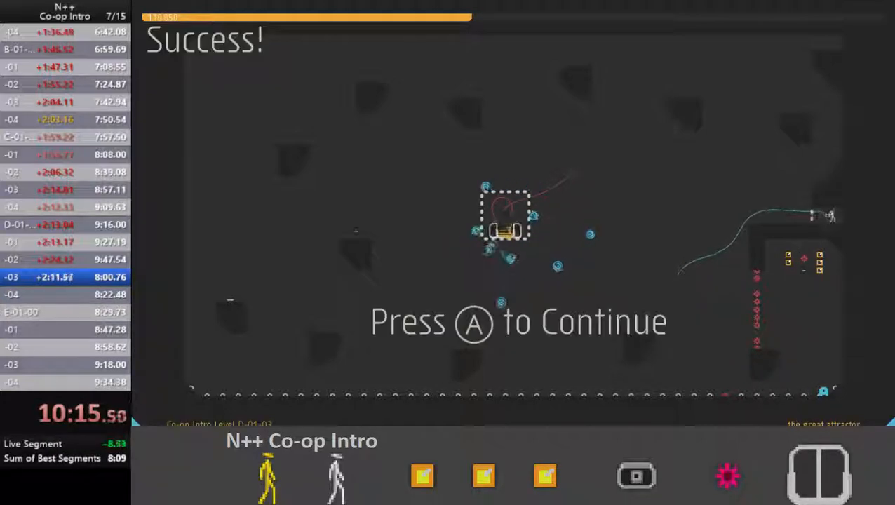
pyautogui.press('a')
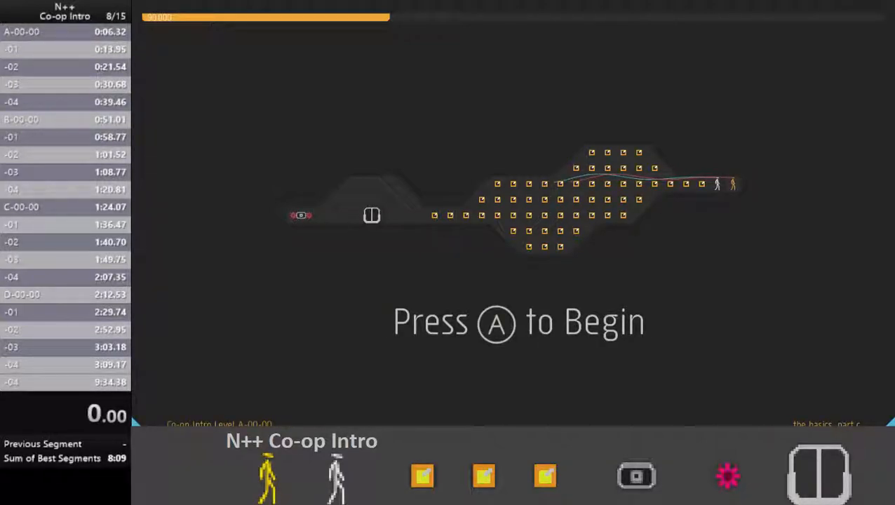
# Start the new attempt and clear the A-00 levels through B-00-01's Success screen.
pyautogui.press('a')
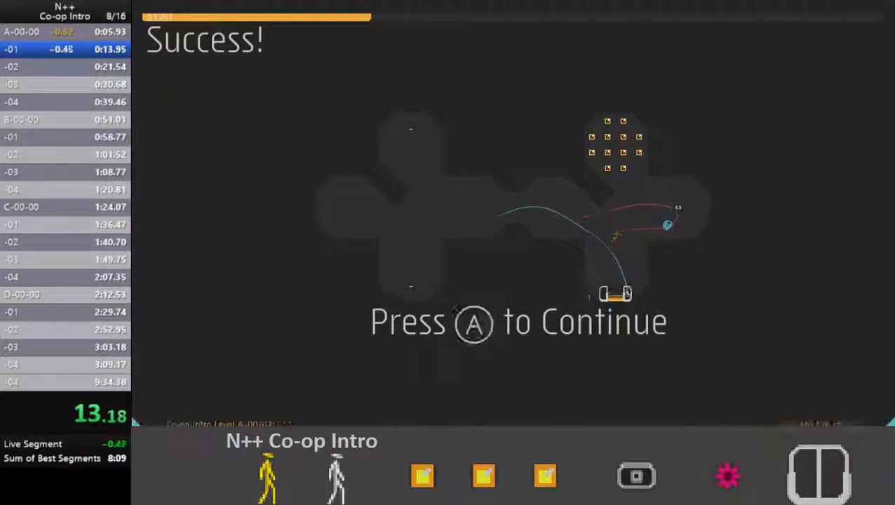
pyautogui.press('a')
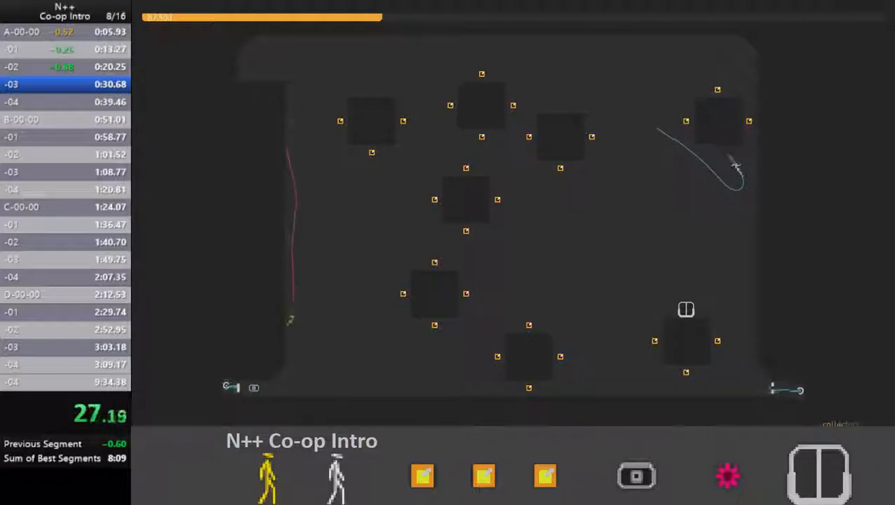
pyautogui.press('a')
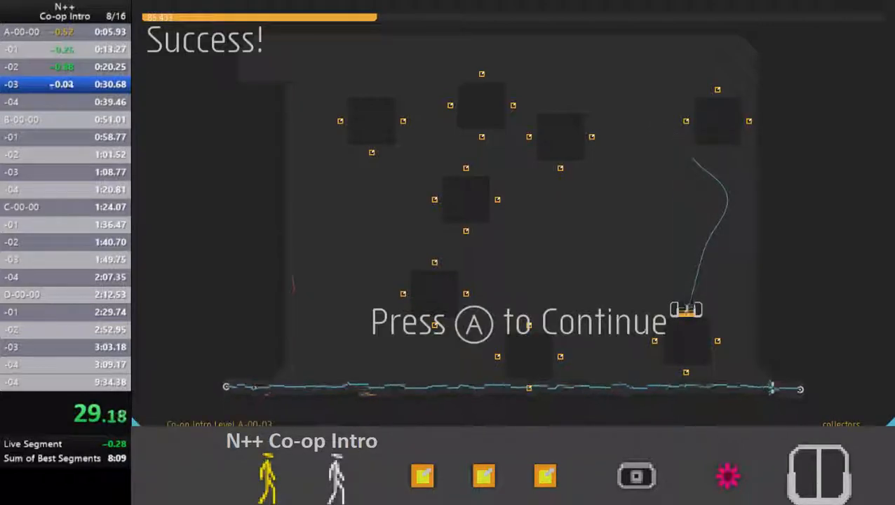
pyautogui.press('a')
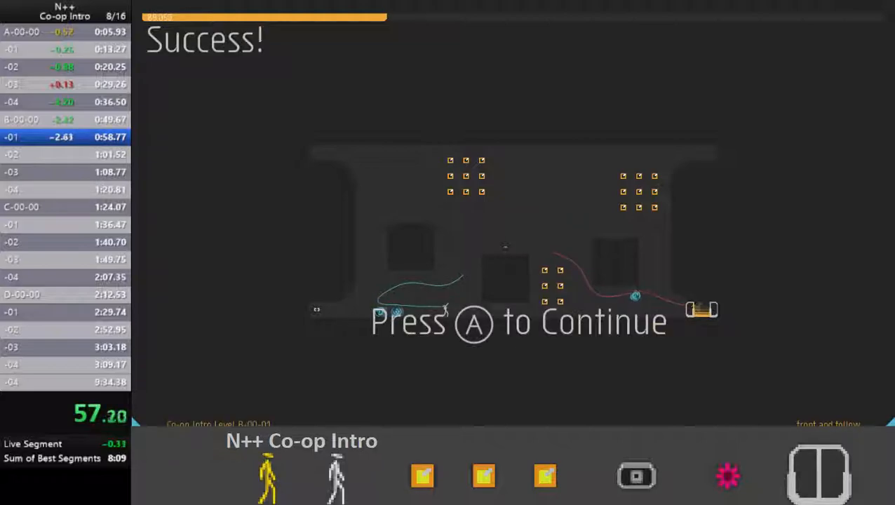
# Continue through the B-00, C-00 and D-00 rows and begin level E-00-00.
pyautogui.press('a')
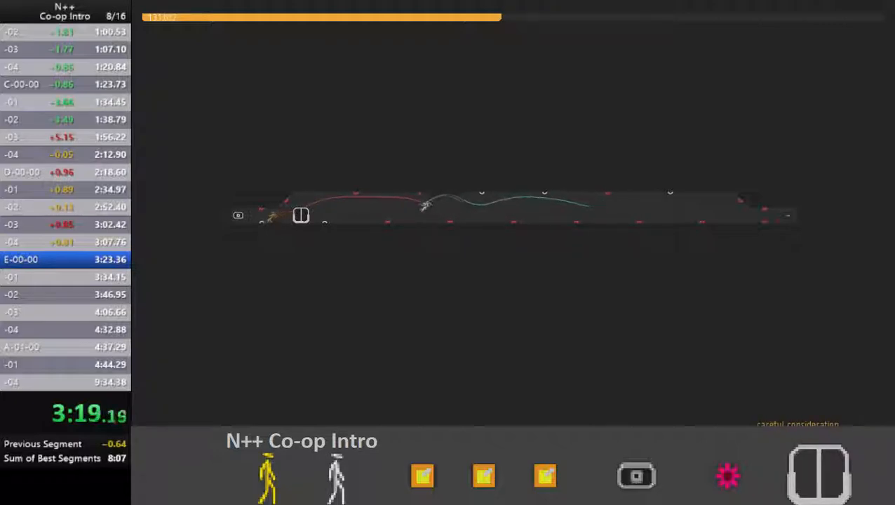
# Begin C-01-00, clear the C-01 levels and continue into D-01-02 before resetting the run.
pyautogui.press('a')
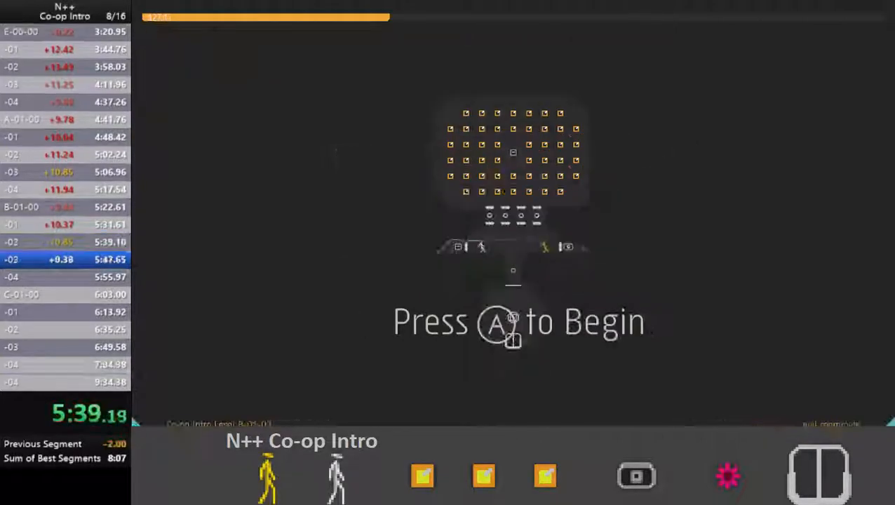
pyautogui.press('a')
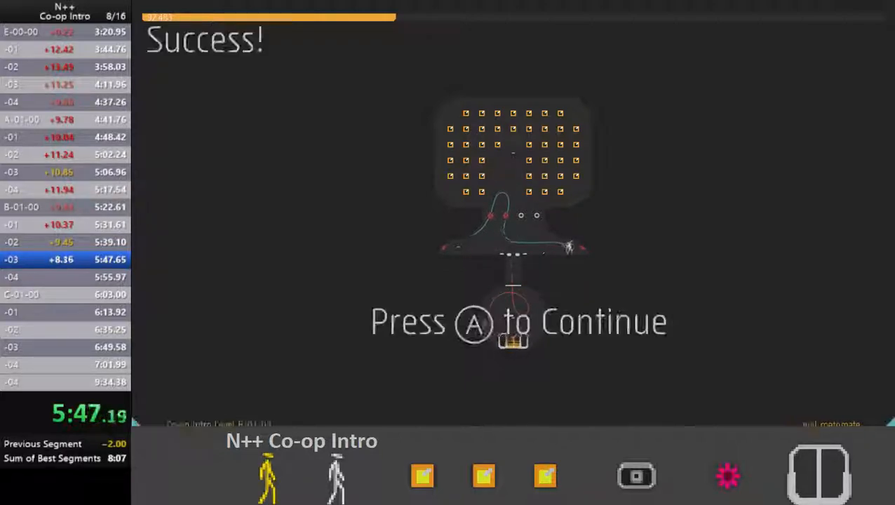
pyautogui.press('a')
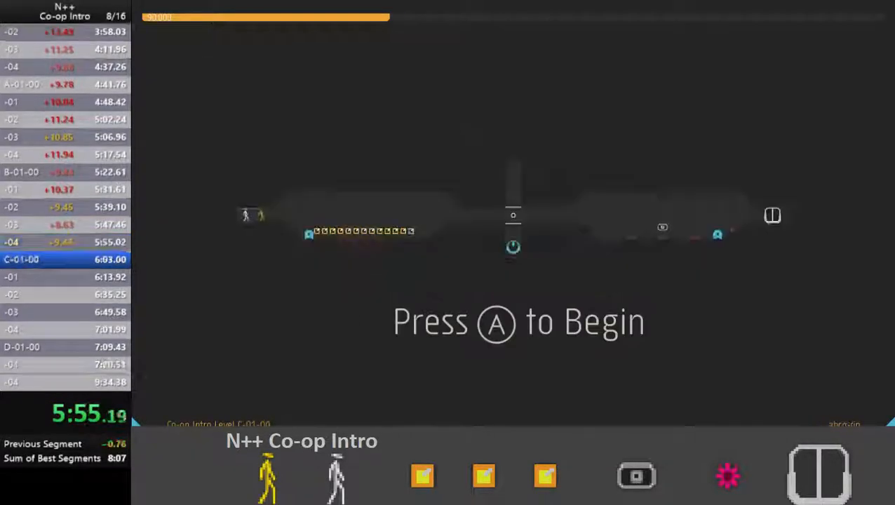
pyautogui.press('a')
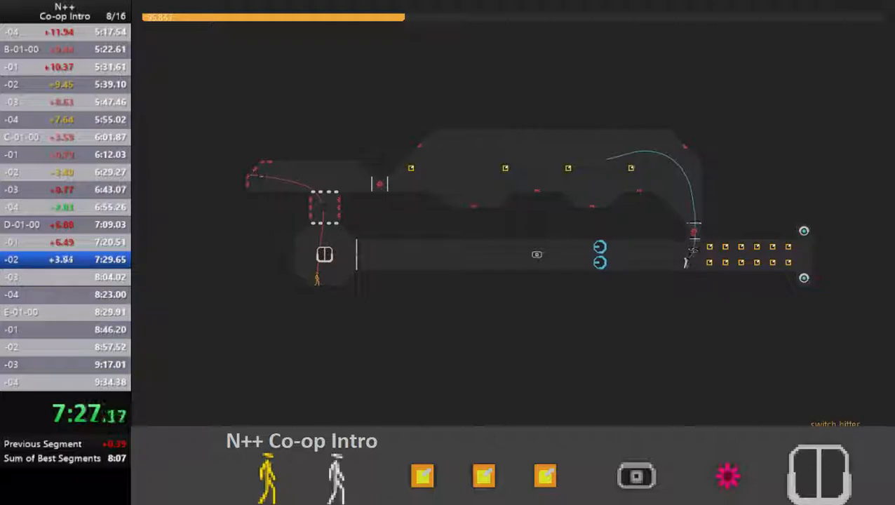
pyautogui.press('a')
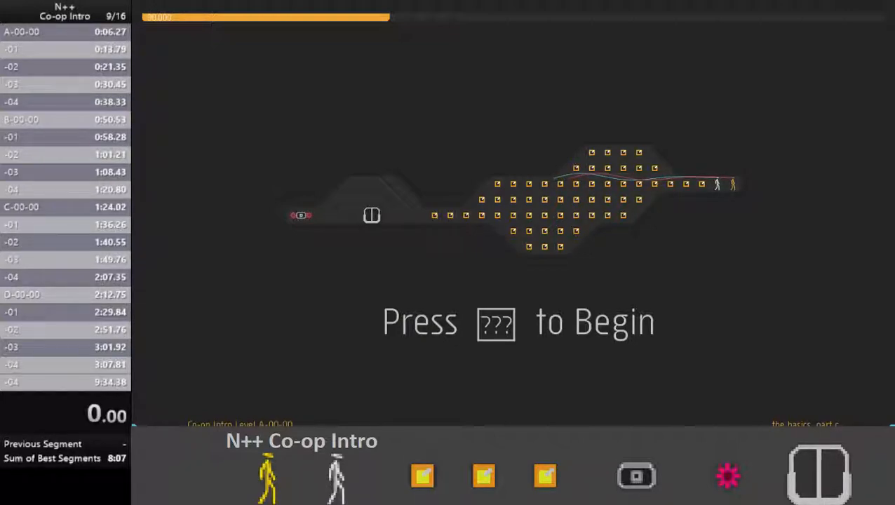
# Start the first level A-00-00 of the fresh run with the timer at zero.
pyautogui.press('space')
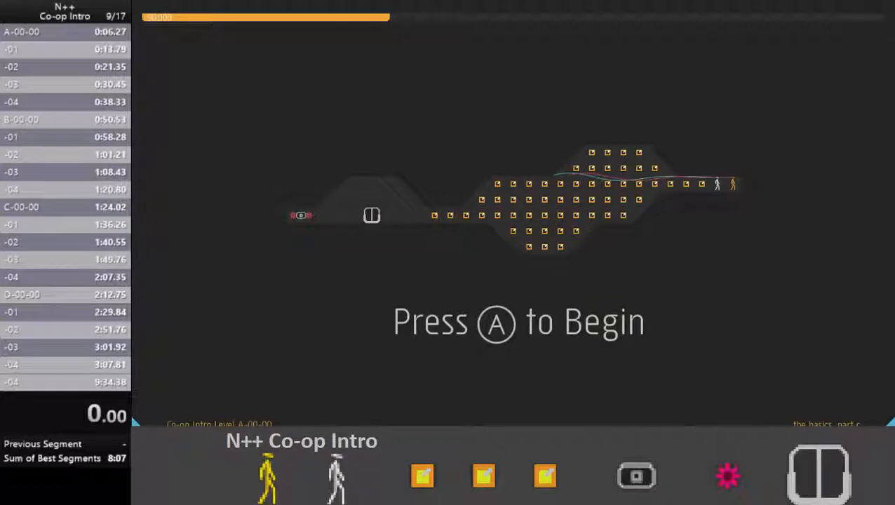
# Begin A-00 and clear through A-04, dying on B-00 at 42.81.
pyautogui.press('a')
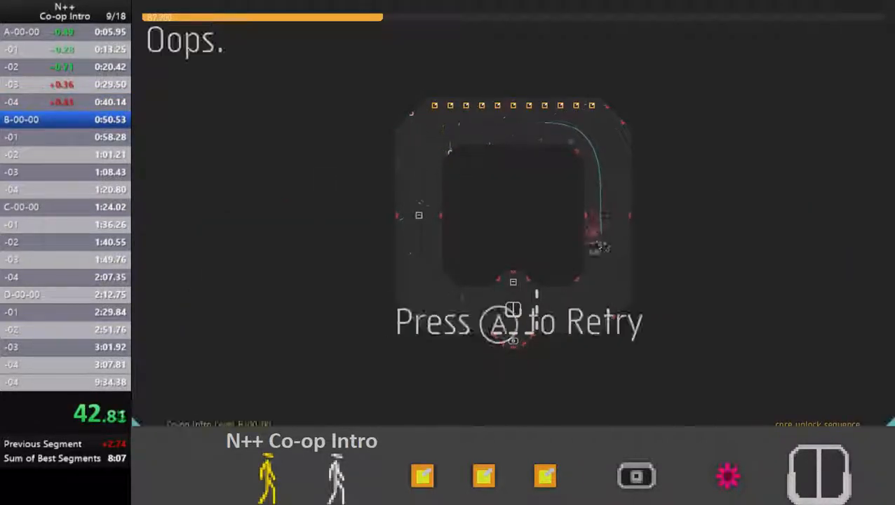
# Restart the run and replay A-00 to A-04, dying on B-00 again at 43.34.
pyautogui.press('a')
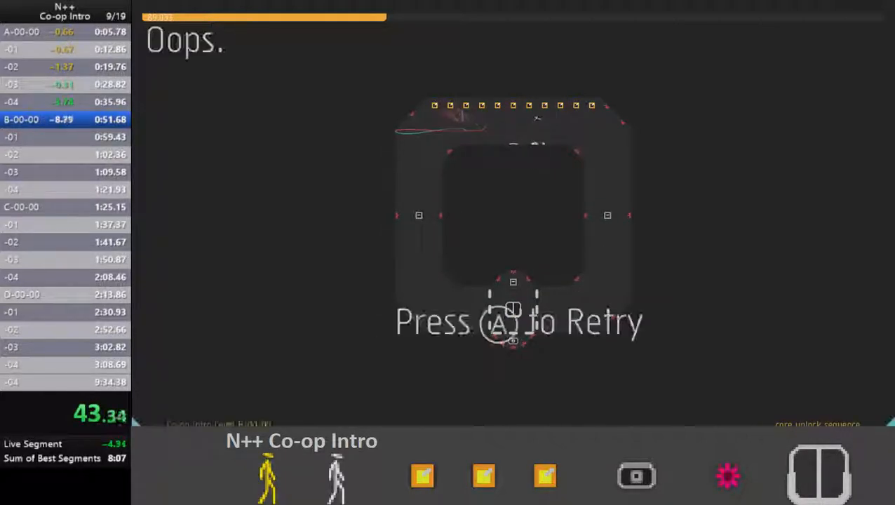
# Continue from B-00 through C-00-03, C-00-04 and the D-00 row up to D-00-04's success screen at 2:59.
pyautogui.press('a')
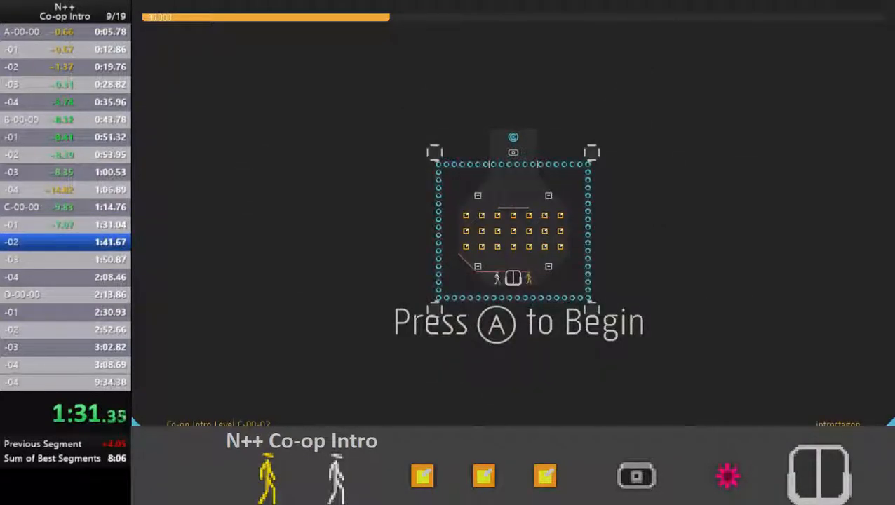
pyautogui.press('a')
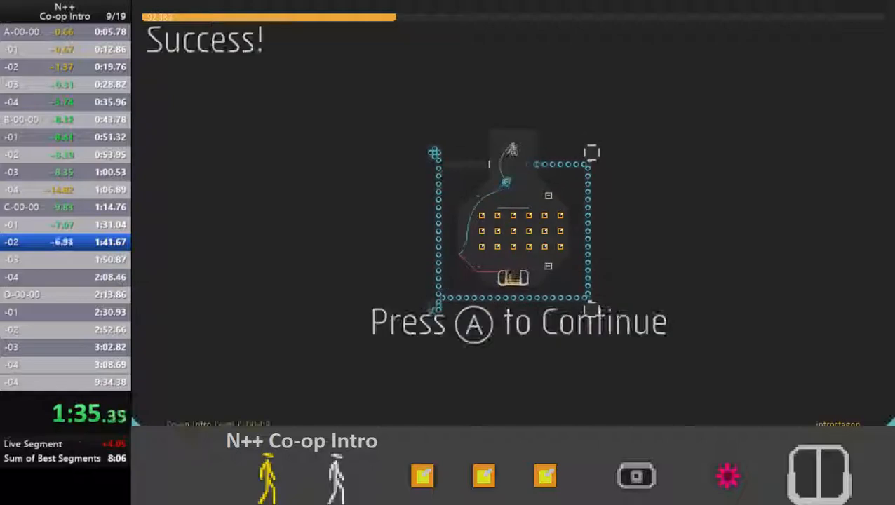
pyautogui.press('a')
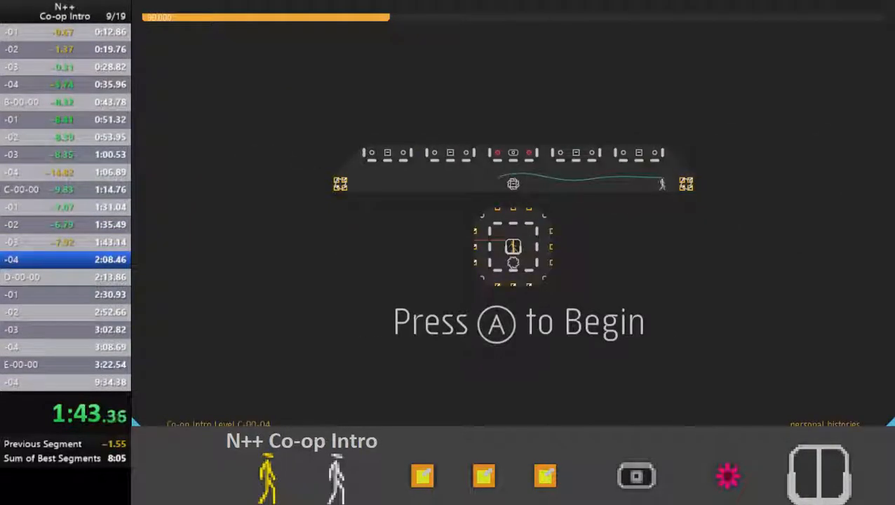
pyautogui.press('a')
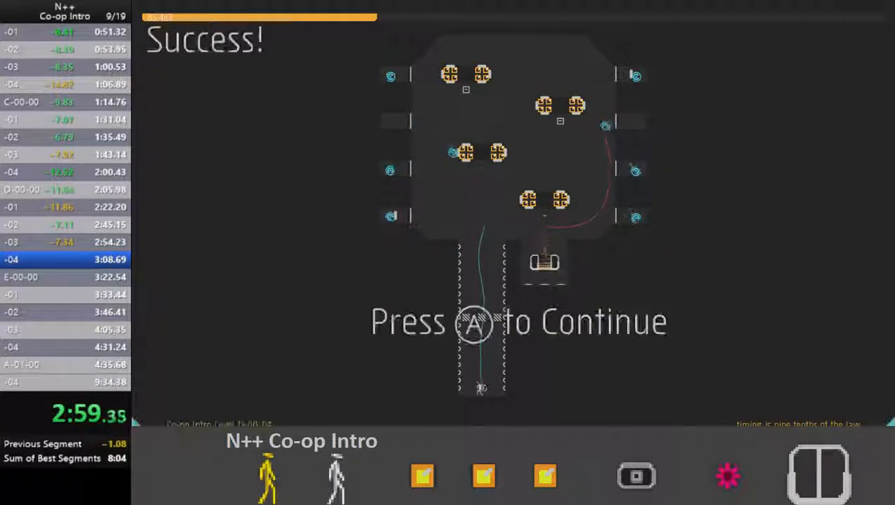
# Continue into E-00-00 and clear the E-00, A-01, B-01 rows through C-01-01 at 5:55.
pyautogui.press('a')
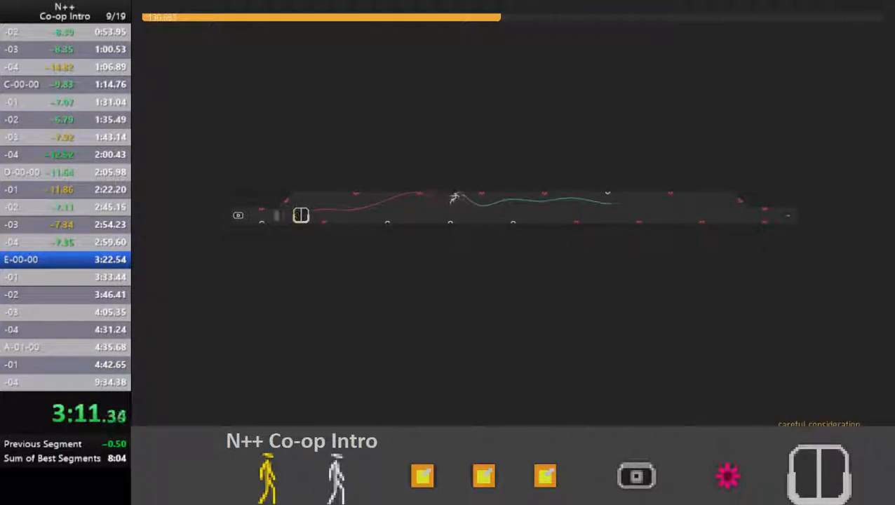
pyautogui.press('a')
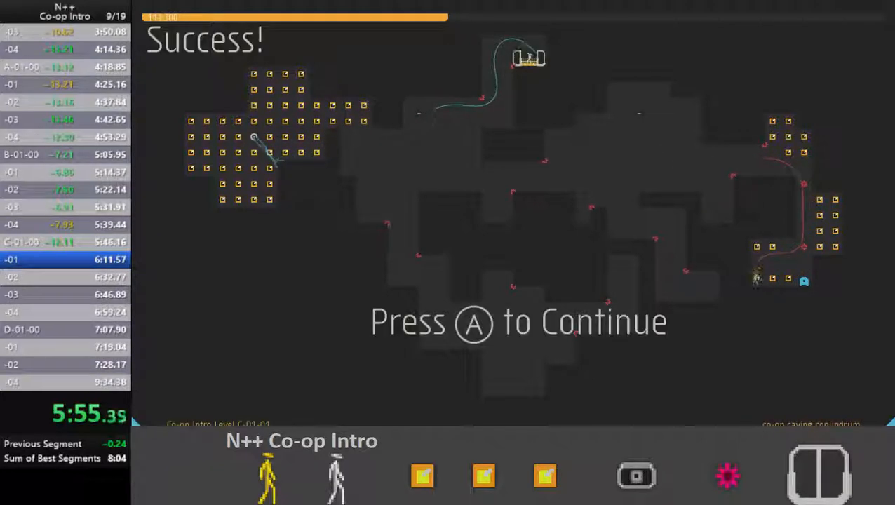
# Retry after the ninja's death and clear the rest of C-01 and the D-01 row, reaching E-01-00 at 8:07.
pyautogui.press('a')
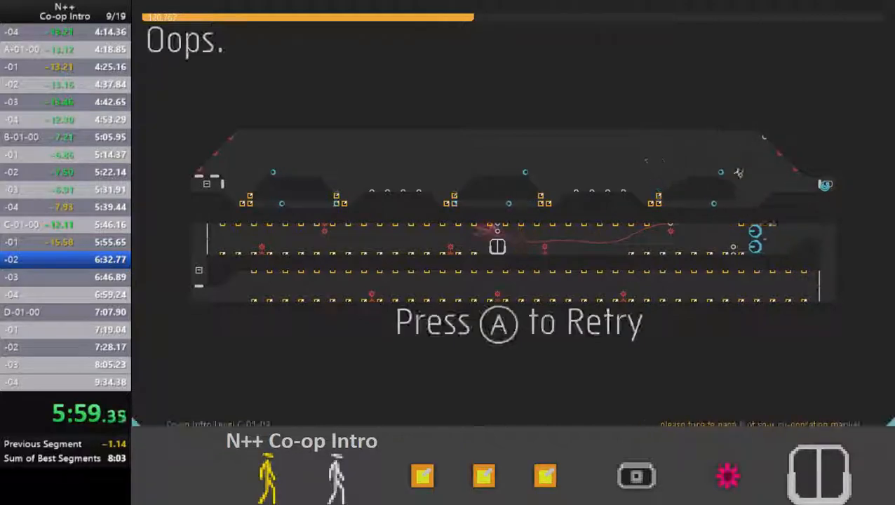
pyautogui.press('a')
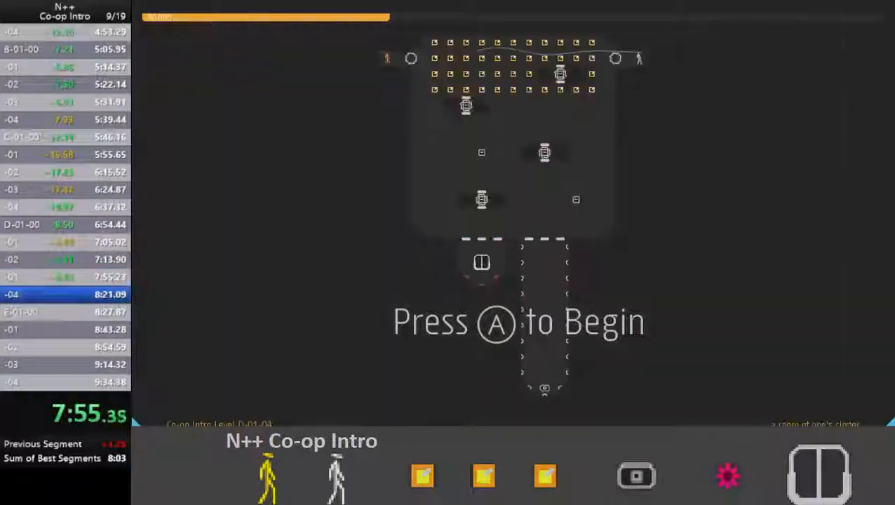
pyautogui.press('a')
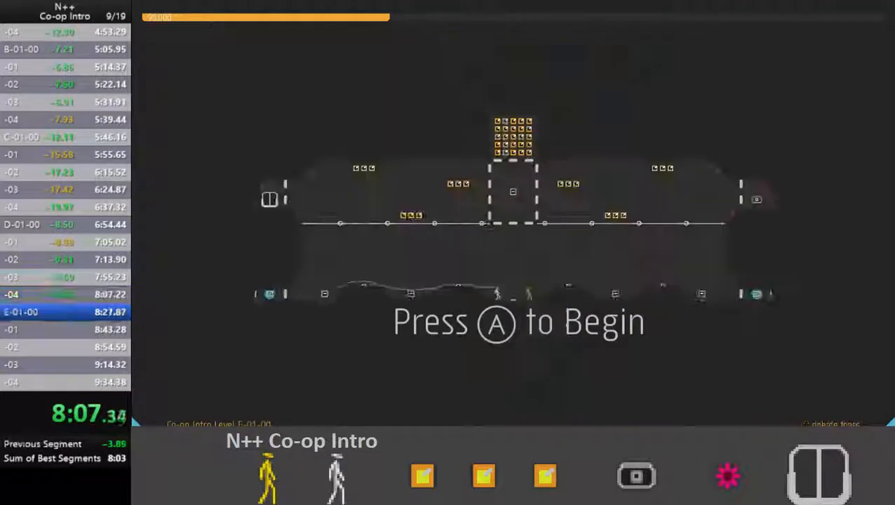
# Begin E-01-00 and the next E-row level, ending attempt 9 with the counter at 10/19.
pyautogui.press('a')
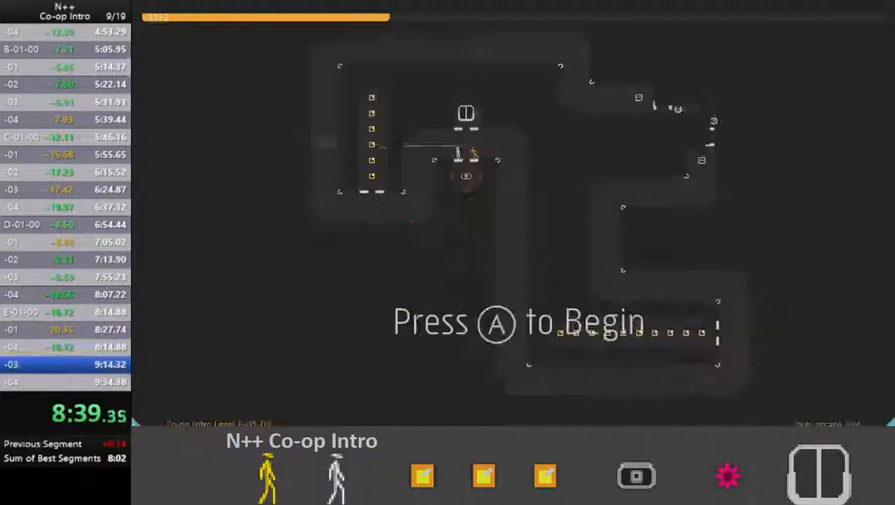
pyautogui.press('a')
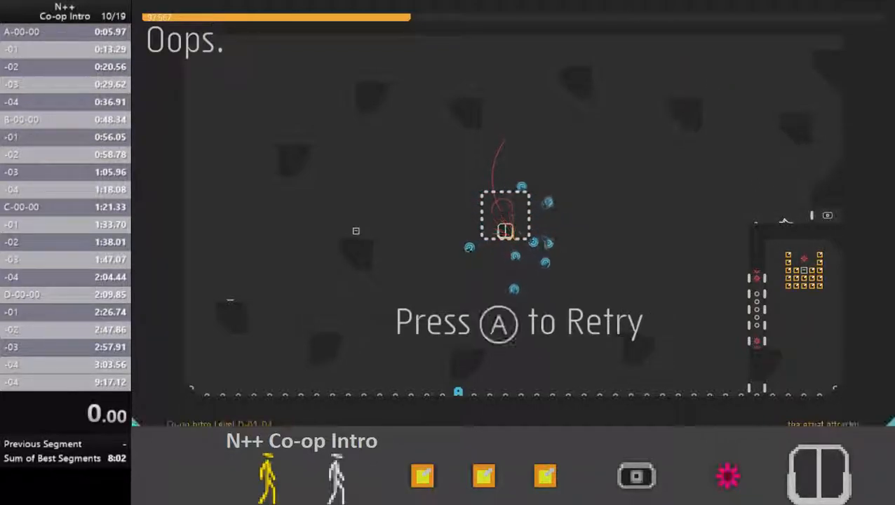
# Abandon the failed run and return to A-00-00's start prompt with the timer at zero.
pyautogui.press('a')
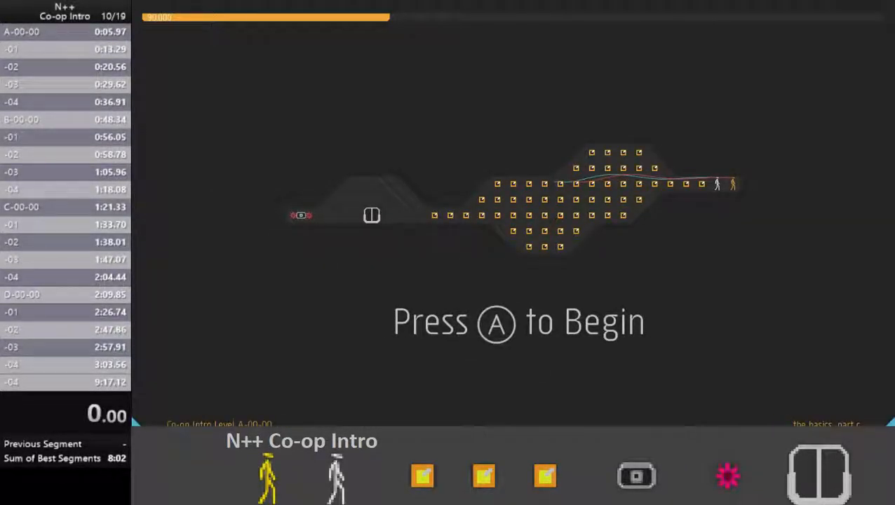
# Begin A-00-00 and clear the A-00 and B-00 rows, reaching C-00-00 at 1:14.
pyautogui.press('a')
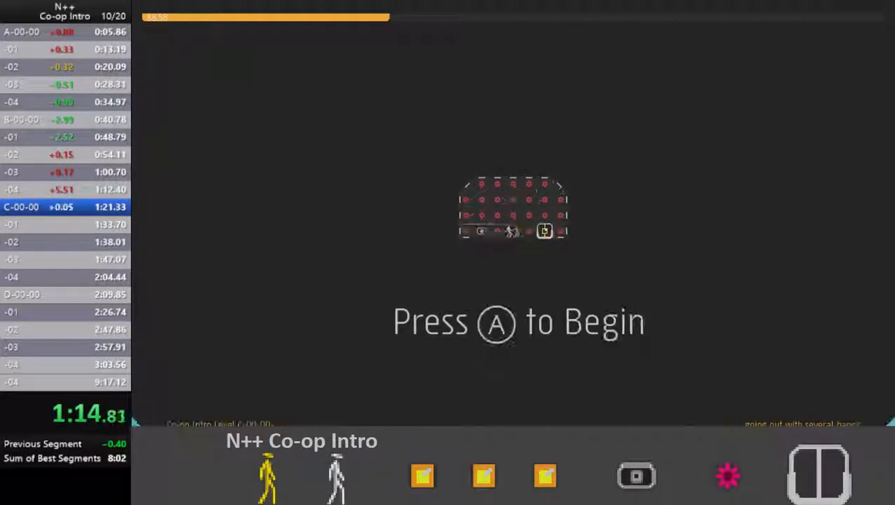
# Begin C-00-00 and clear the C-00 row through C-00-04's success screen at 2:08.
pyautogui.press('a')
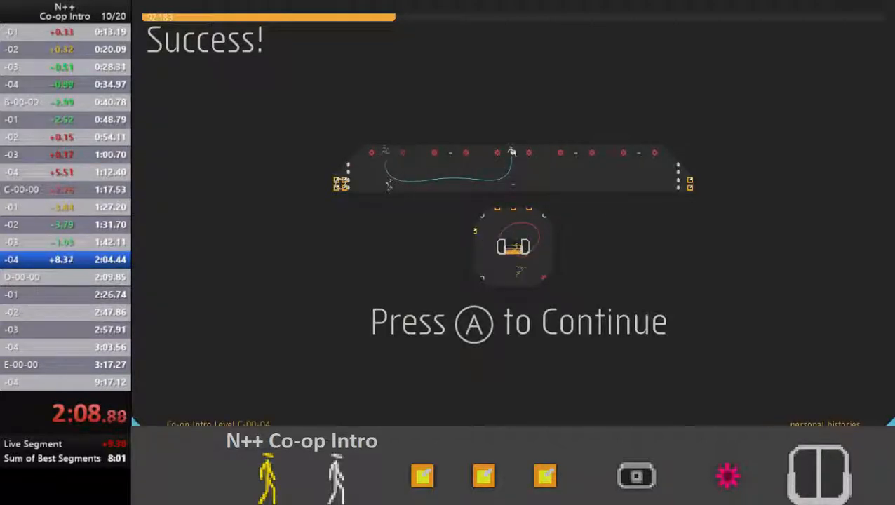
# Clear D-00-00 through D-00-03 and die on D-00-04 at the retry prompt at 3:02.
pyautogui.press('a')
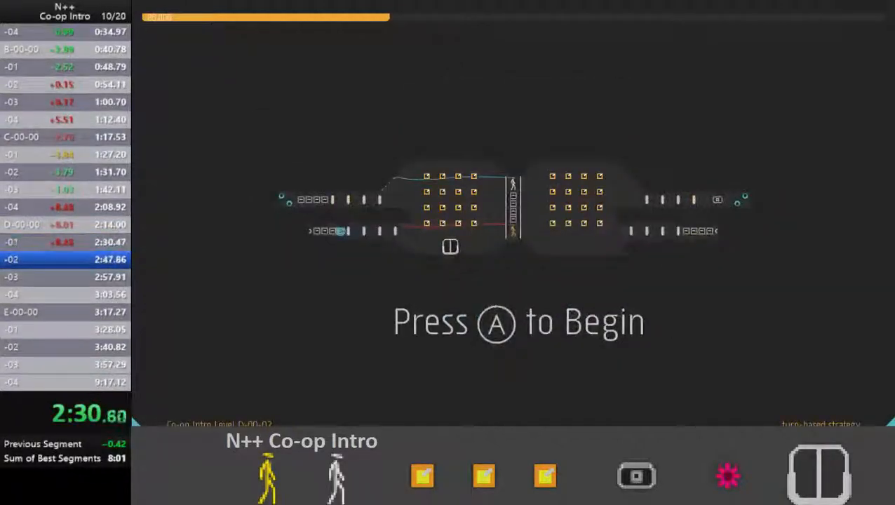
pyautogui.press('a')
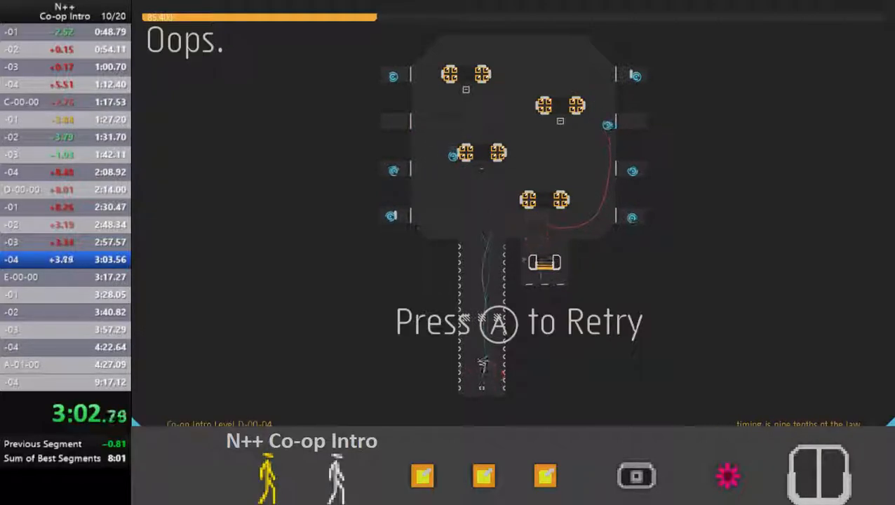
pyautogui.press('a')
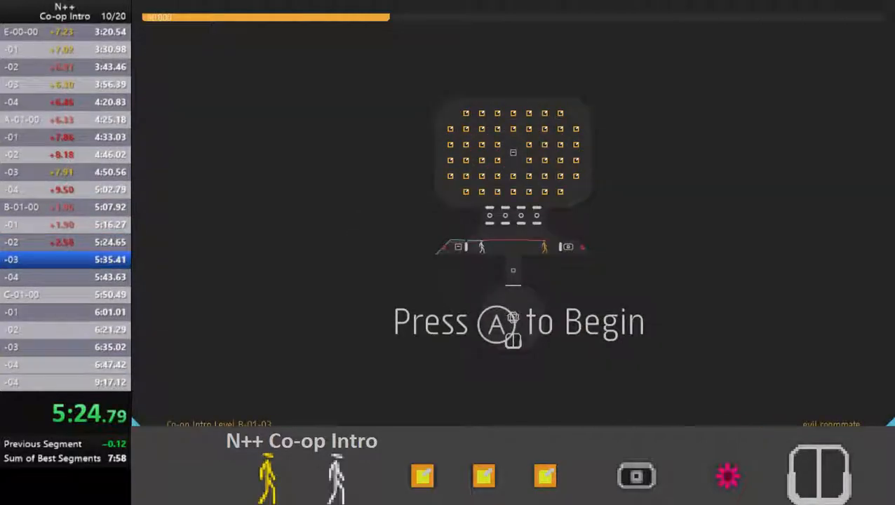
# Begin B-01-03 and clear the rest of B-01, C-01 and D-01-00, reaching D-01-01 at 6:50.
pyautogui.press('a')
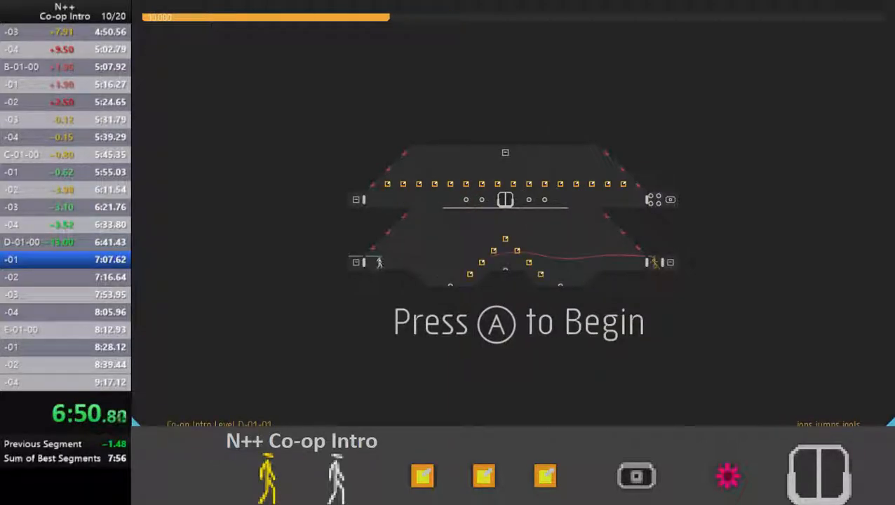
# Begin D-01-01 and clear the D-01 row, E-01-00 and E-01-01 to the Success screen at 8:32.
pyautogui.press('a')
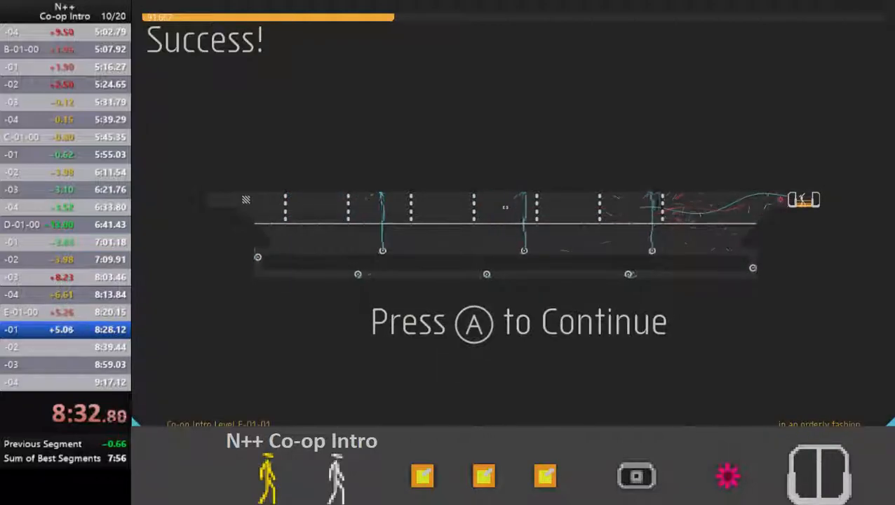
# Continue past E-01-01, ending attempt 10 so attempt 11 waits at A-00-00 with the timer at zero.
pyautogui.press('a')
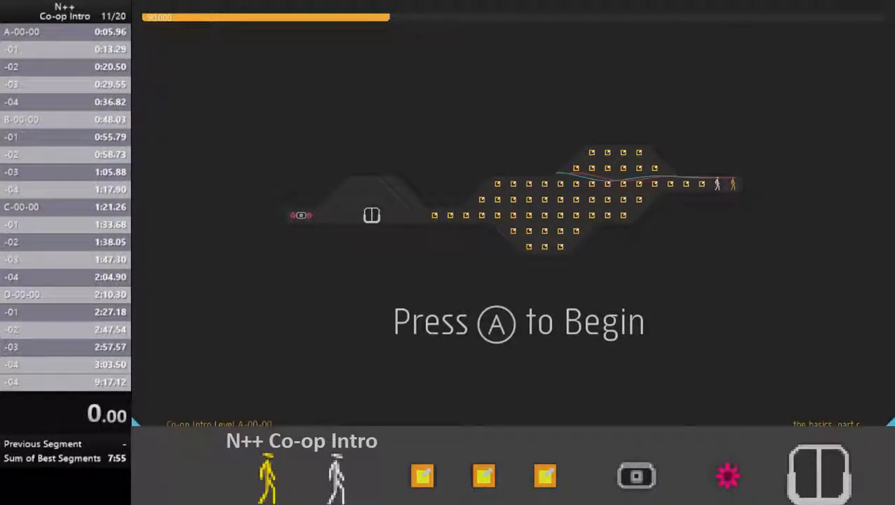
# Start attempt 11 and clear the A-00 row and B-00-00 through B-00-03 by 1:16.
pyautogui.press('a')
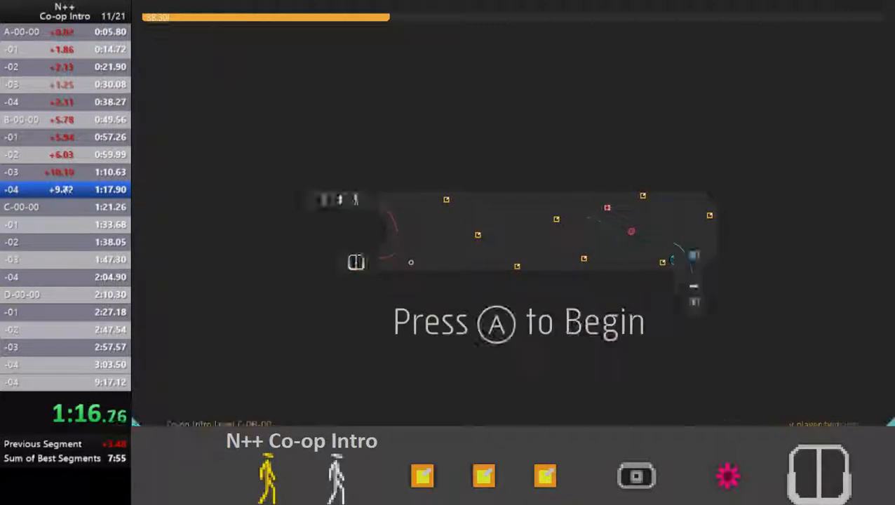
# Clear the C-00 row plus D-00-00 and D-00-01, reaching the D-00-02 prompt at 2:20.
pyautogui.press('a')
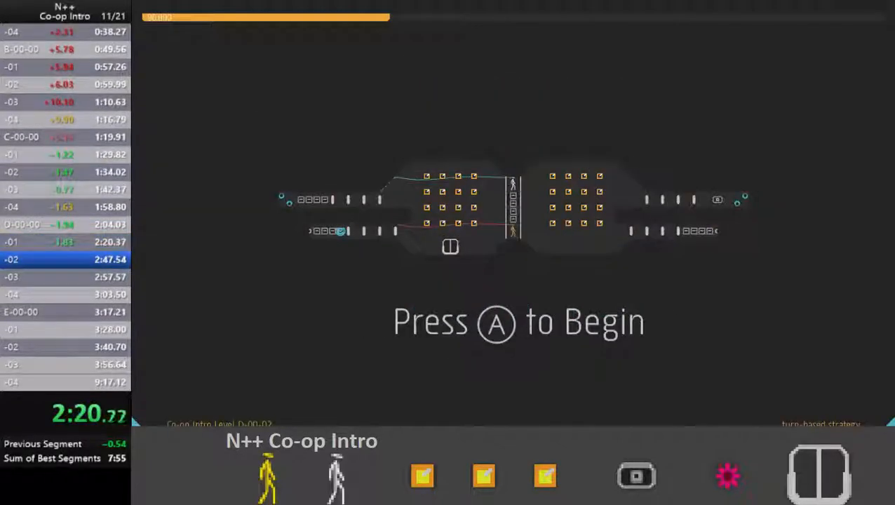
# Clear D-00-02 through D-00-04, finishing the D-00 row with E-00-00 waiting at 3:06.
pyautogui.press('a')
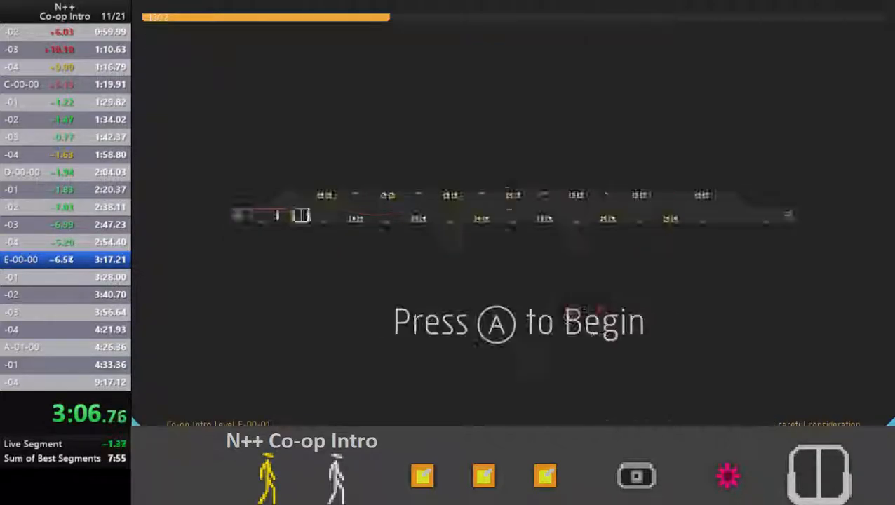
# Begin E-00-00 and clear the whole E-00 row, reaching A-01-00 at 4:32.
pyautogui.press('a')
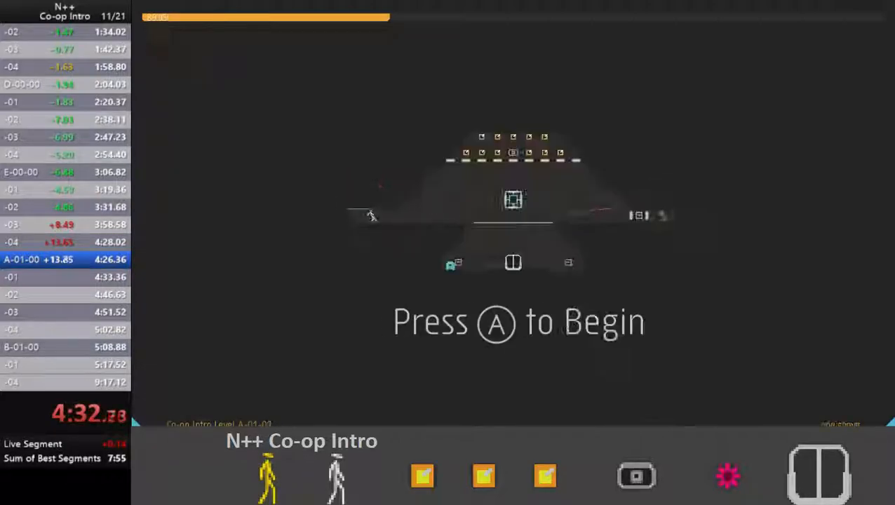
# Start A-01-00 and A-01-02, clearing the A-01, B-01 and C-01 rows to C-01-04's success at 6:40.
pyautogui.press('a')
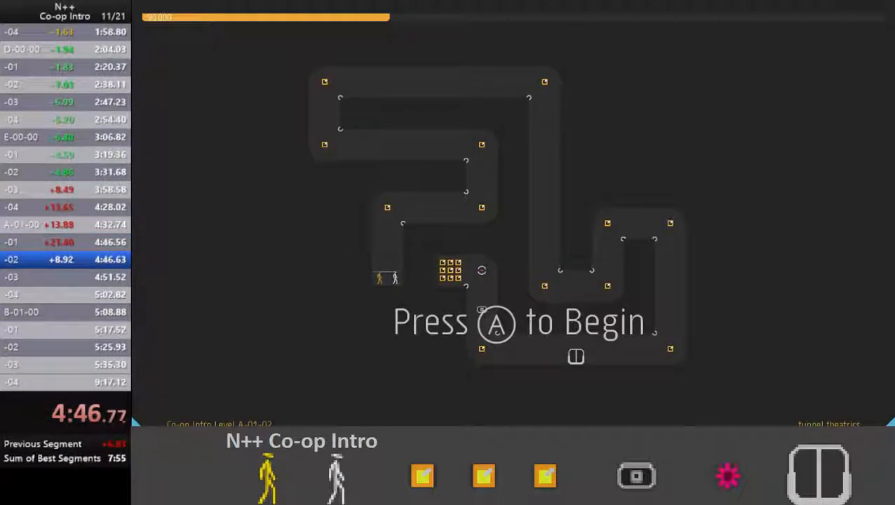
pyautogui.press('a')
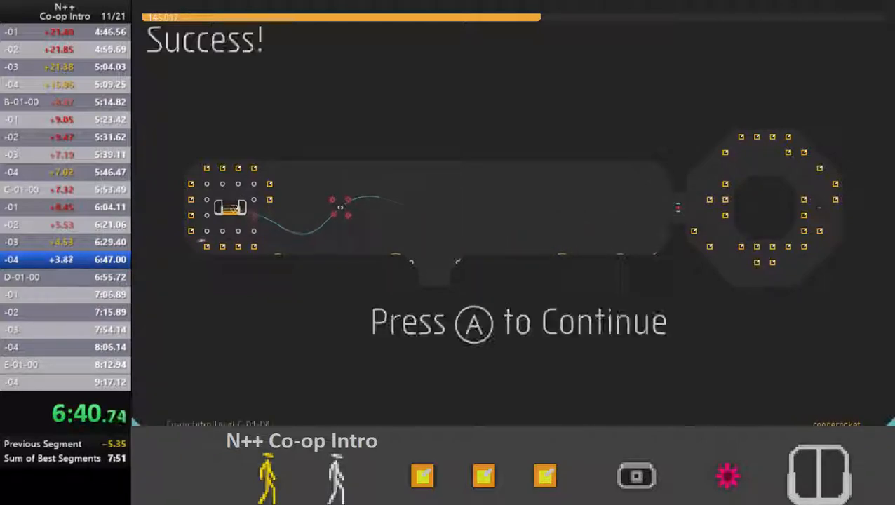
# Advance from C-01-04 into D-01-00, then retry it after a death at 6:44.
pyautogui.press('a')
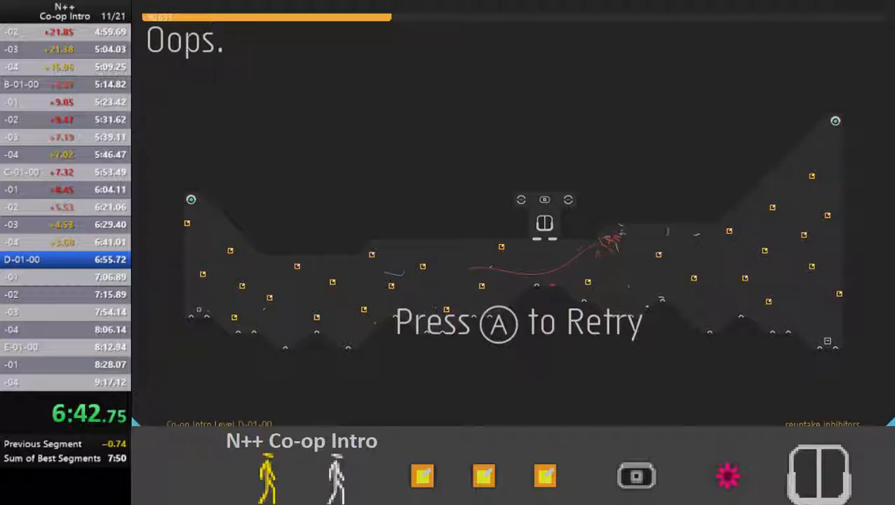
pyautogui.press('a')
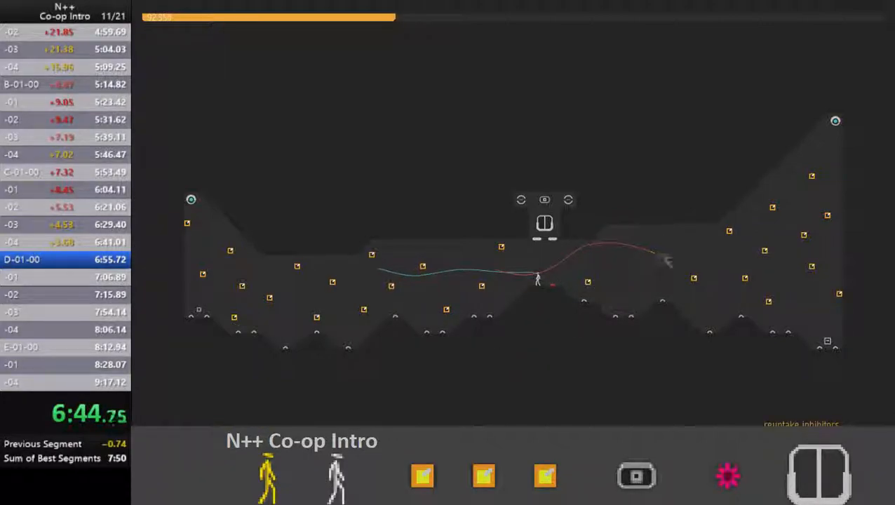